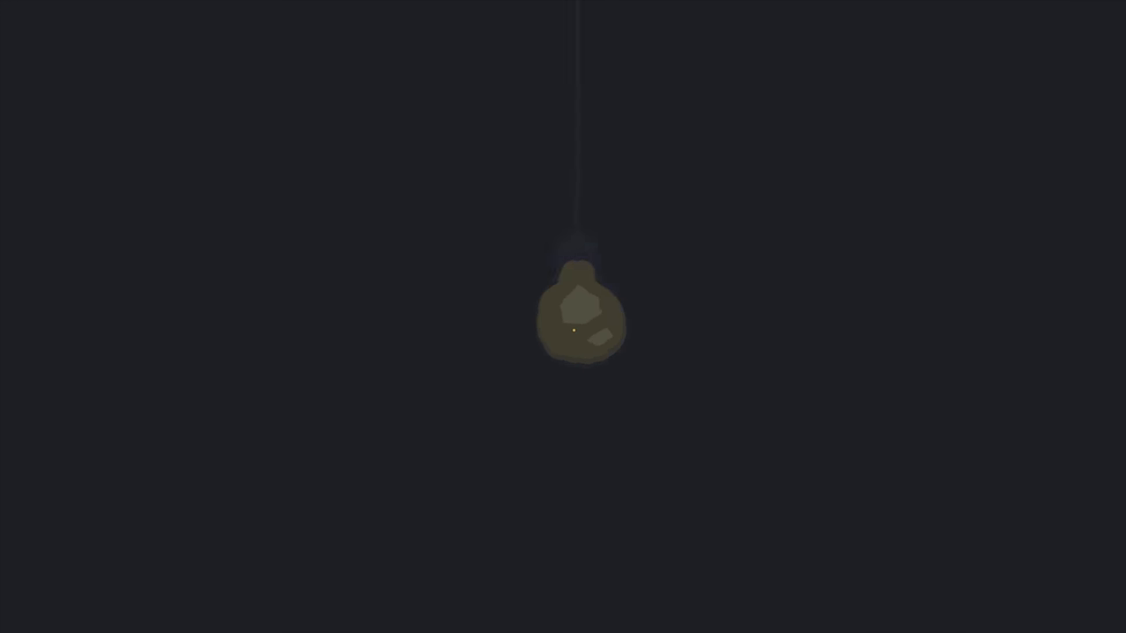
left_click(576, 330)
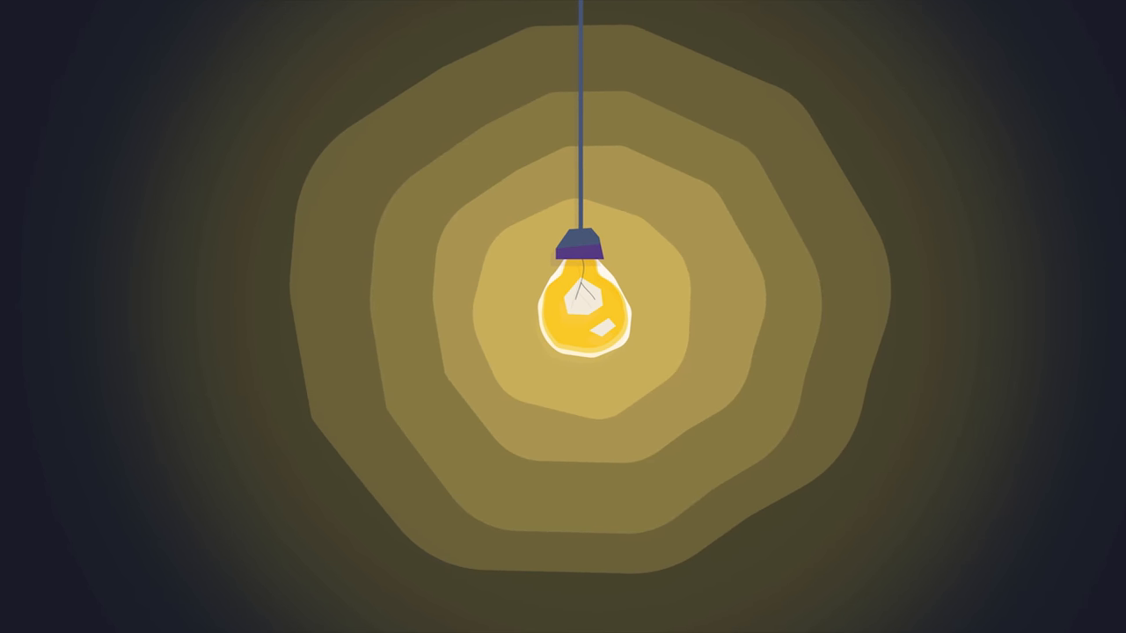